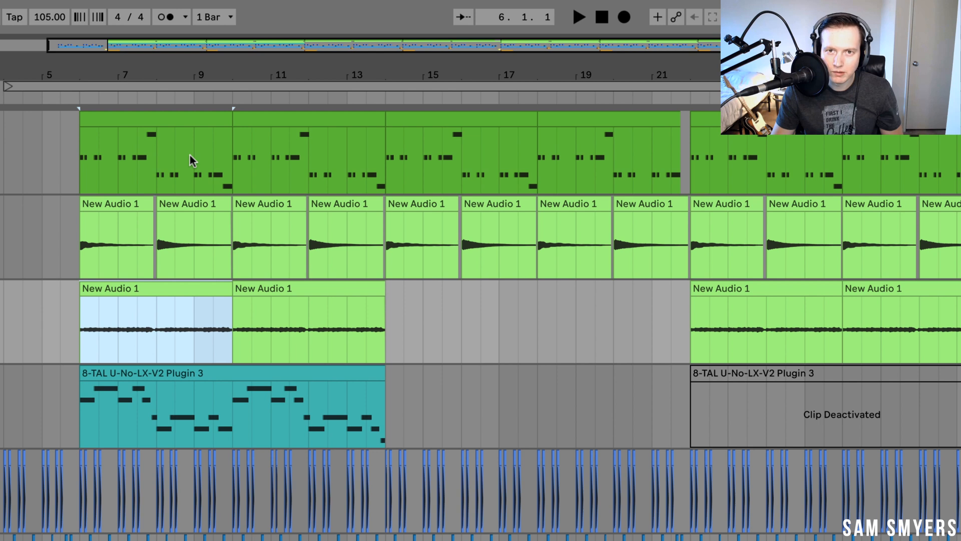
# - Select the first four New Audio 1 clips and consolidate them into one clip spanning bars 6–13
pyautogui.click(193, 239)
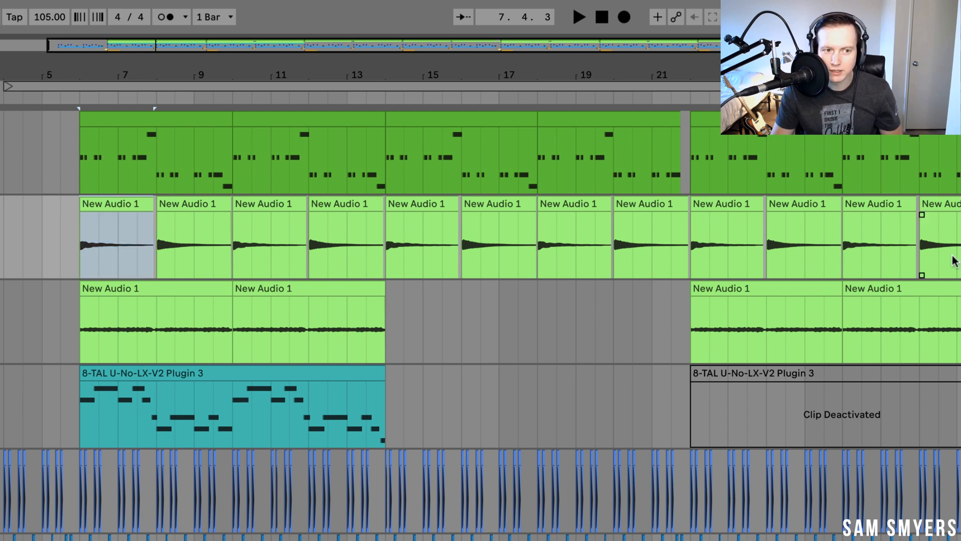
pyautogui.click(116, 245)
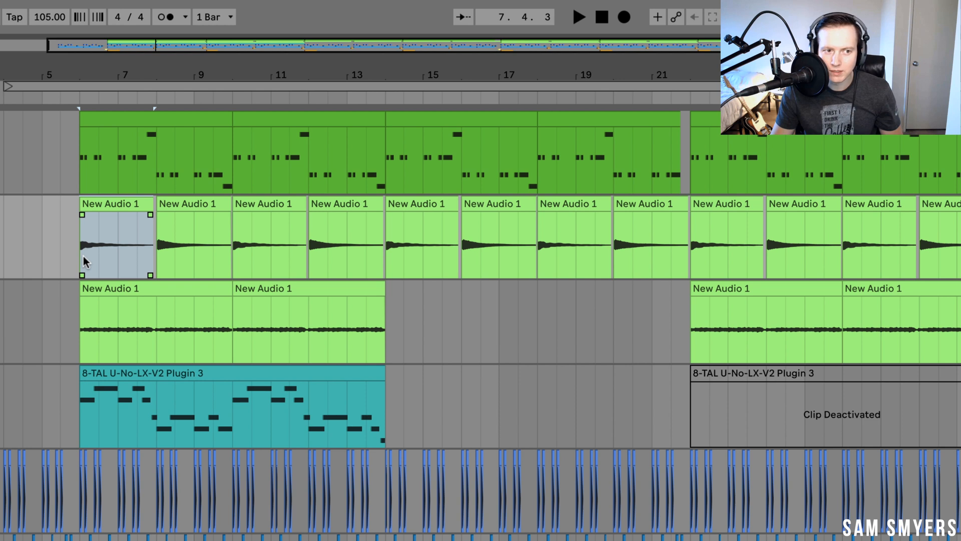
pyautogui.click(578, 17)
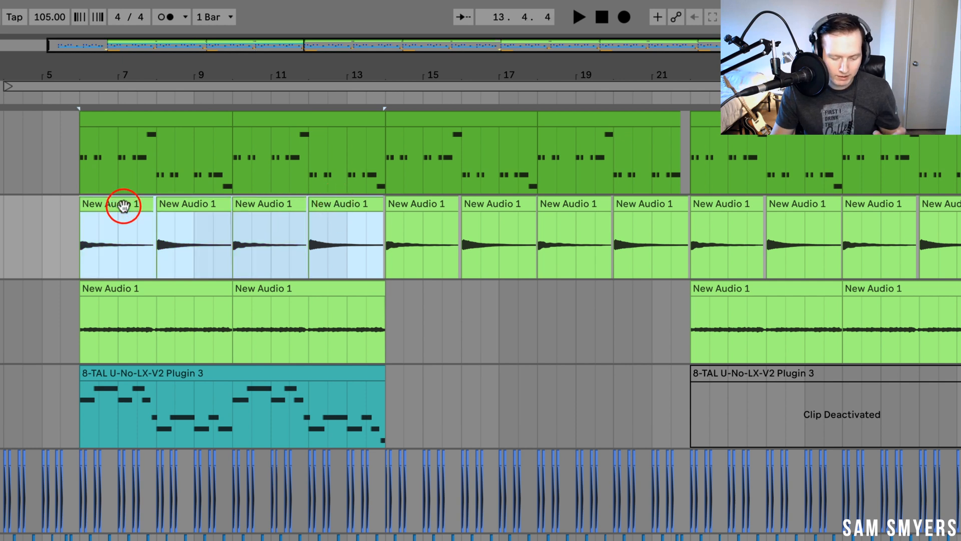
pyautogui.moveTo(377, 215)
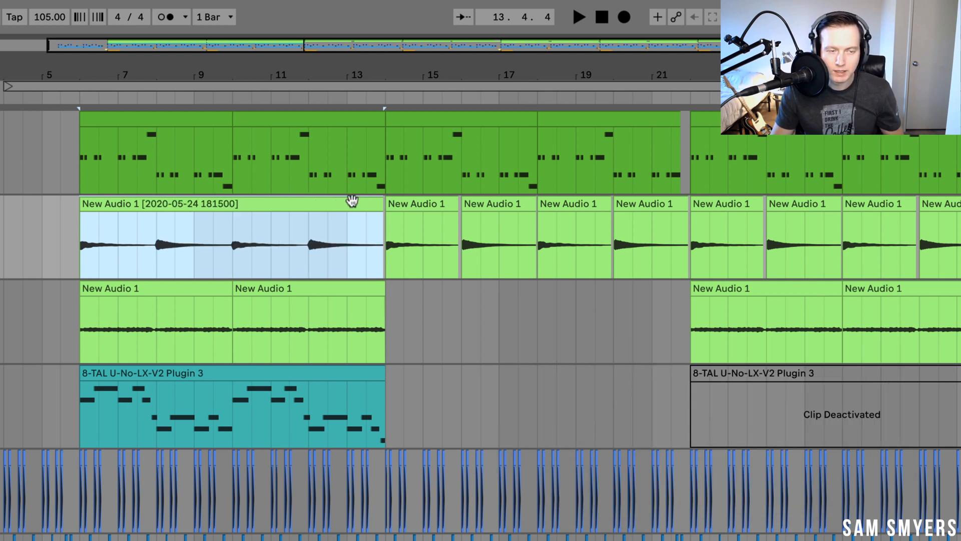
pyautogui.rightClick(352, 206)
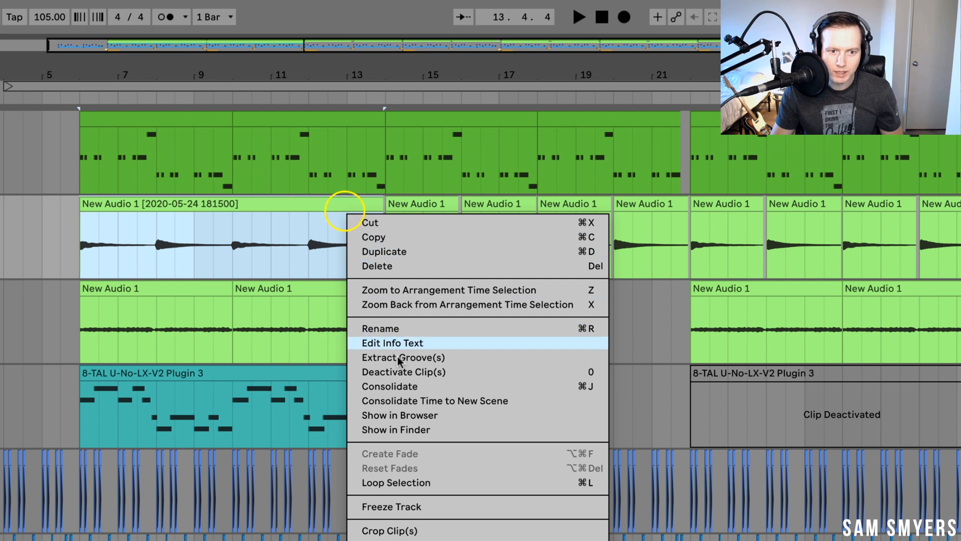
pyautogui.moveTo(450, 386)
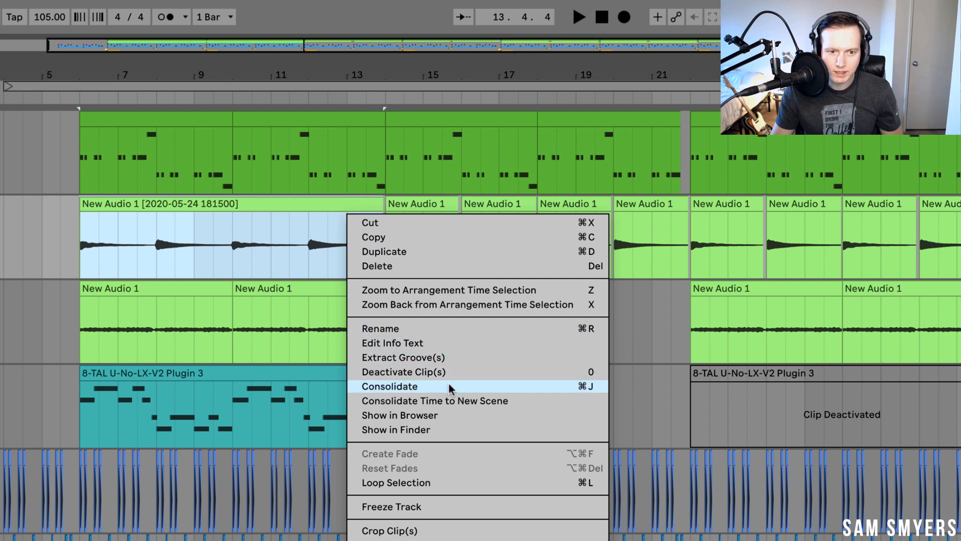
# - Consolidate the remaining short clip groups into three eight-bar clips running through bar 29
pyautogui.click(388, 385)
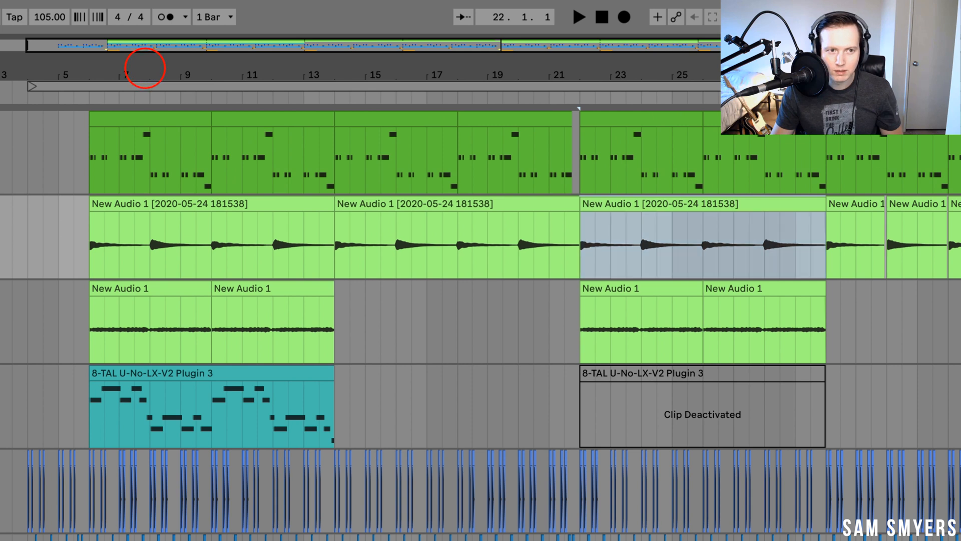
pyautogui.click(93, 177)
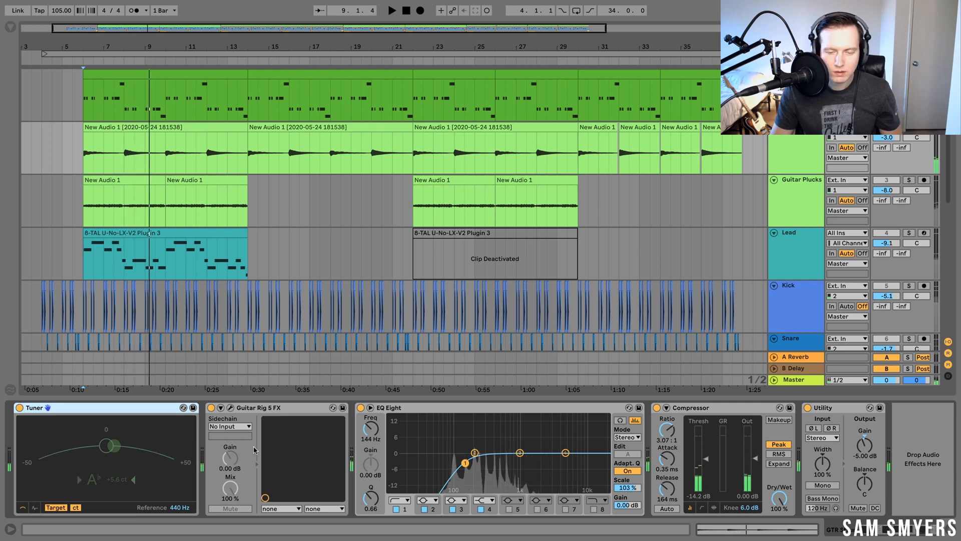
pyautogui.click(230, 407)
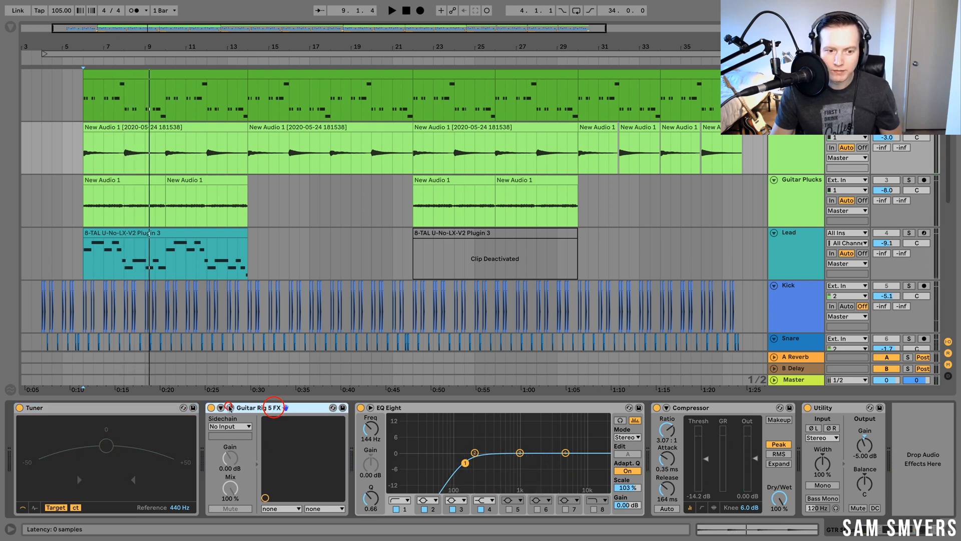
pyautogui.click(230, 407)
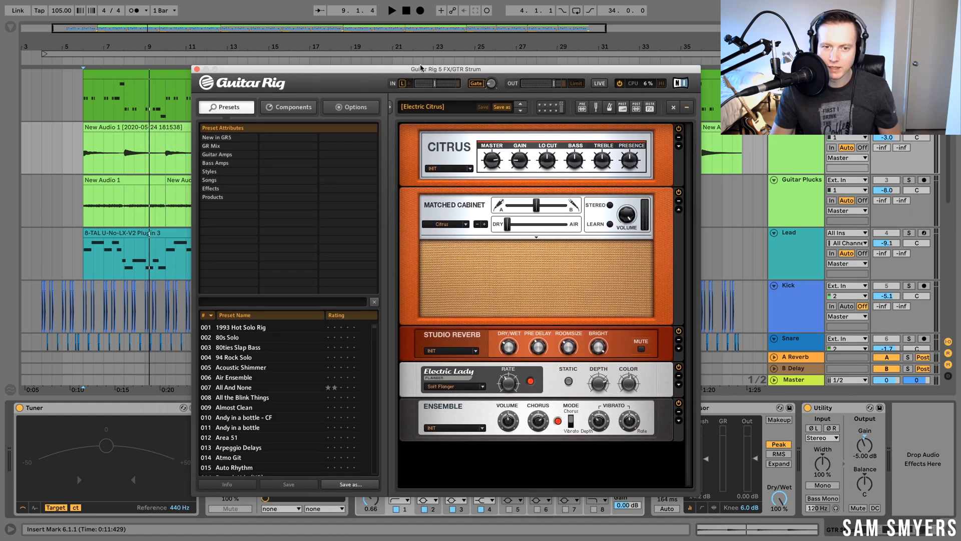
pyautogui.click(197, 69)
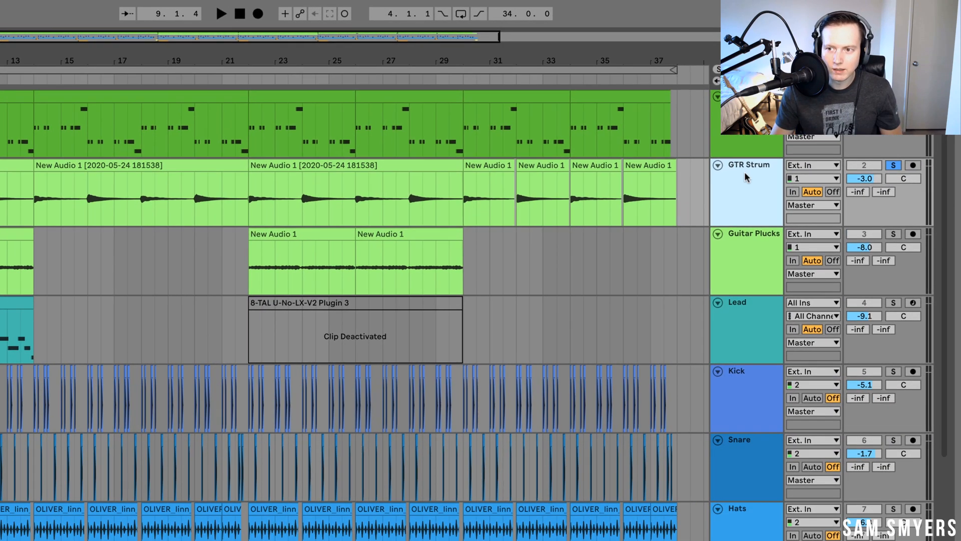
# - Freeze the GTR Strum track so its audio is rendered as Freeze clips
pyautogui.rightClick(753, 164)
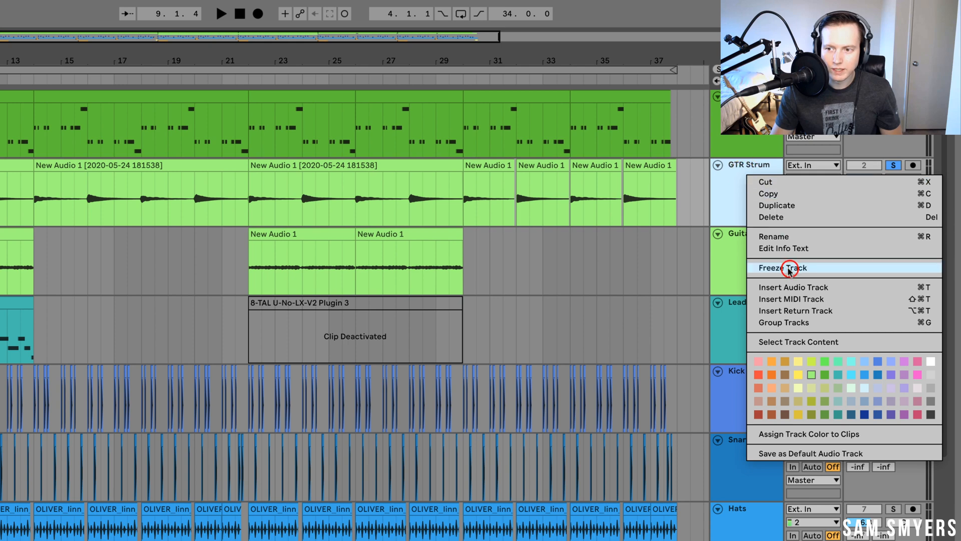
pyautogui.click(781, 267)
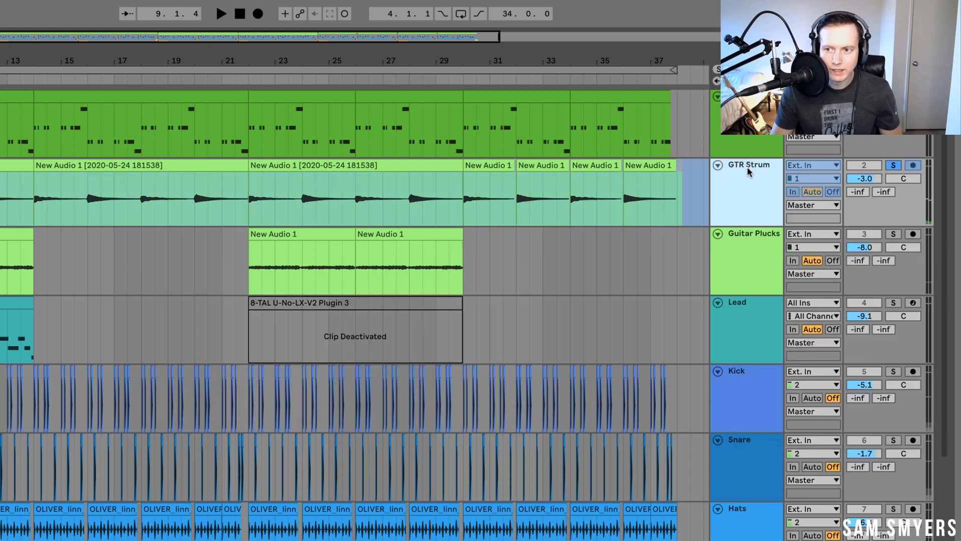
pyautogui.rightClick(760, 166)
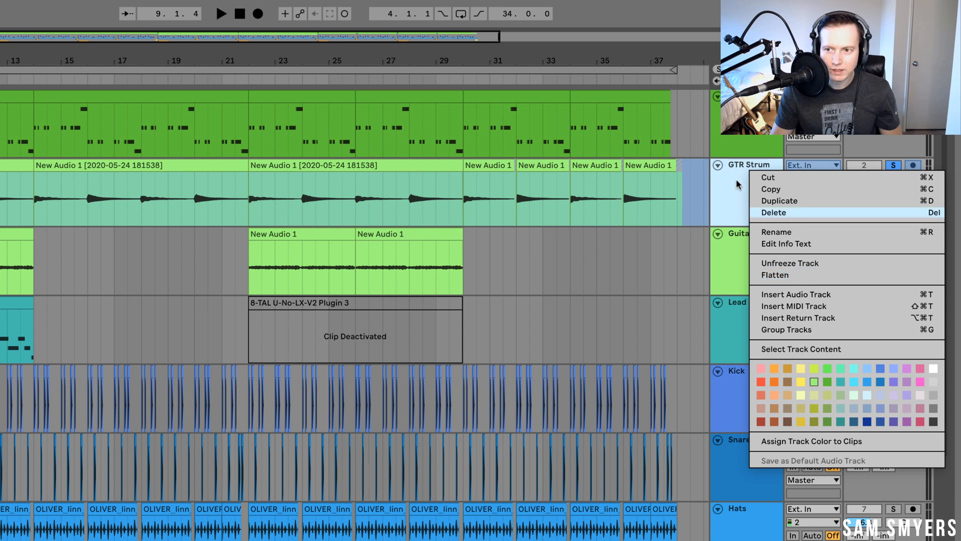
pyautogui.click(765, 207)
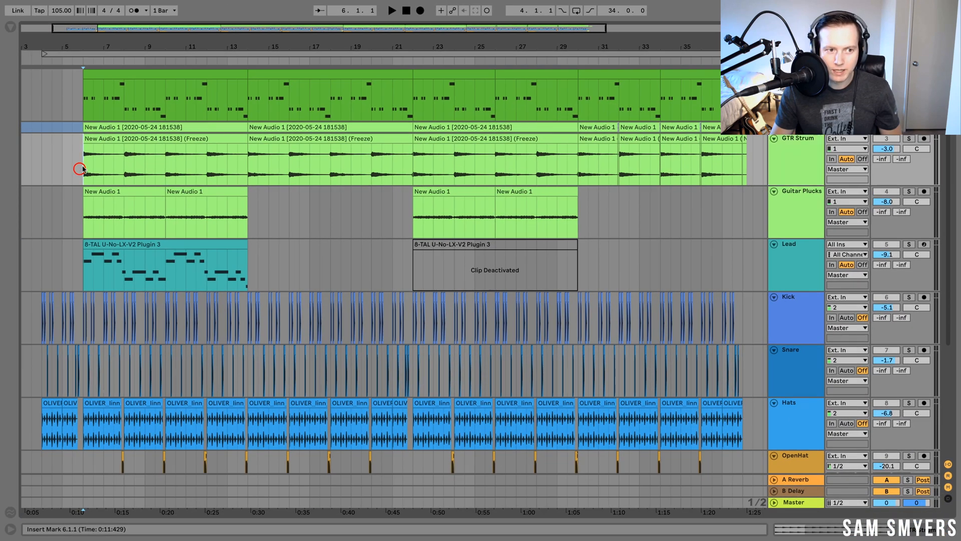
# - Copy a frozen strum clip onto the track below, then delete that copy
pyautogui.click(909, 138)
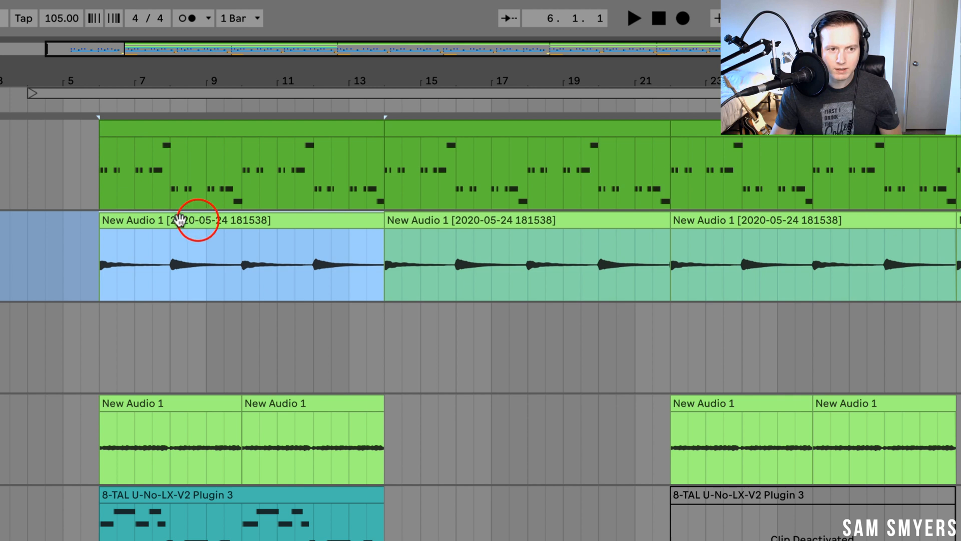
pyautogui.moveTo(280, 220)
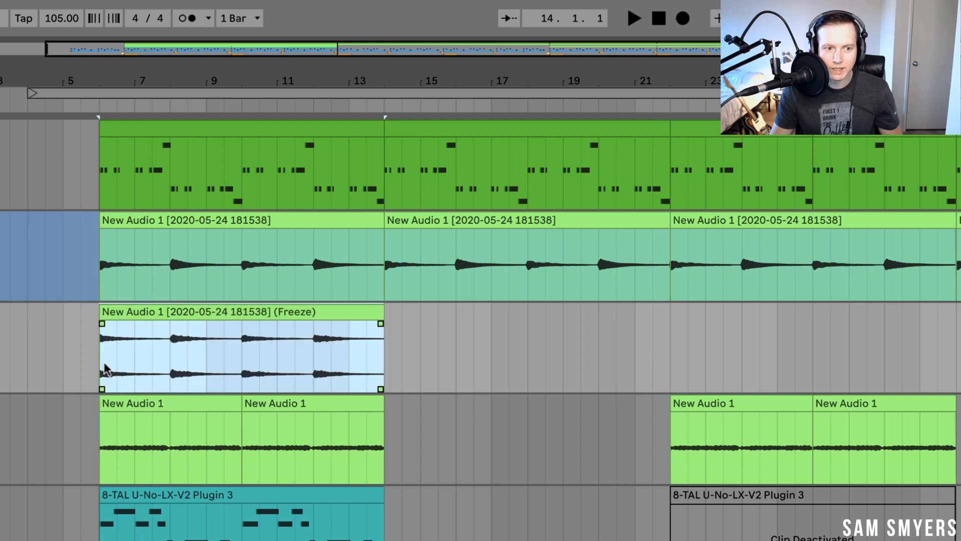
pyautogui.click(239, 349)
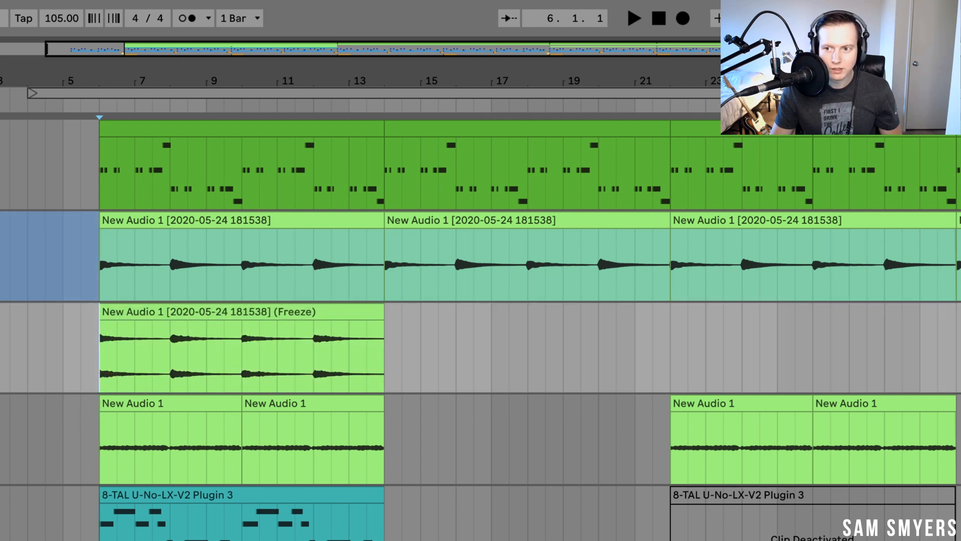
pyautogui.moveTo(241, 239)
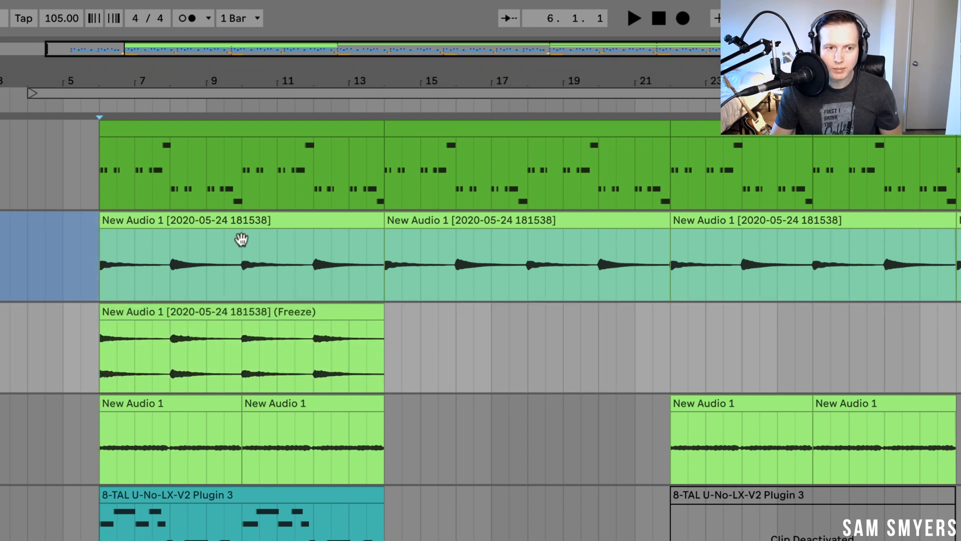
pyautogui.moveTo(285, 259)
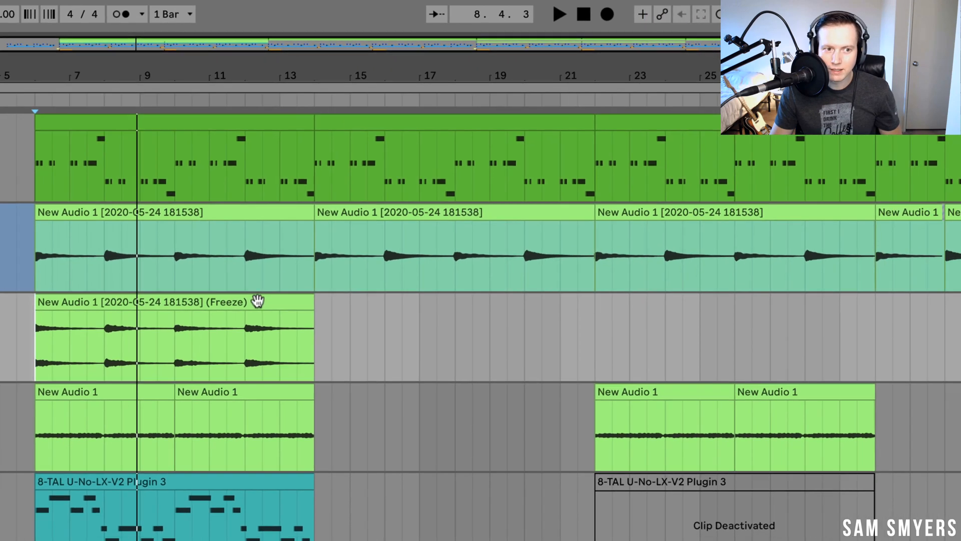
pyautogui.rightClick(715, 164)
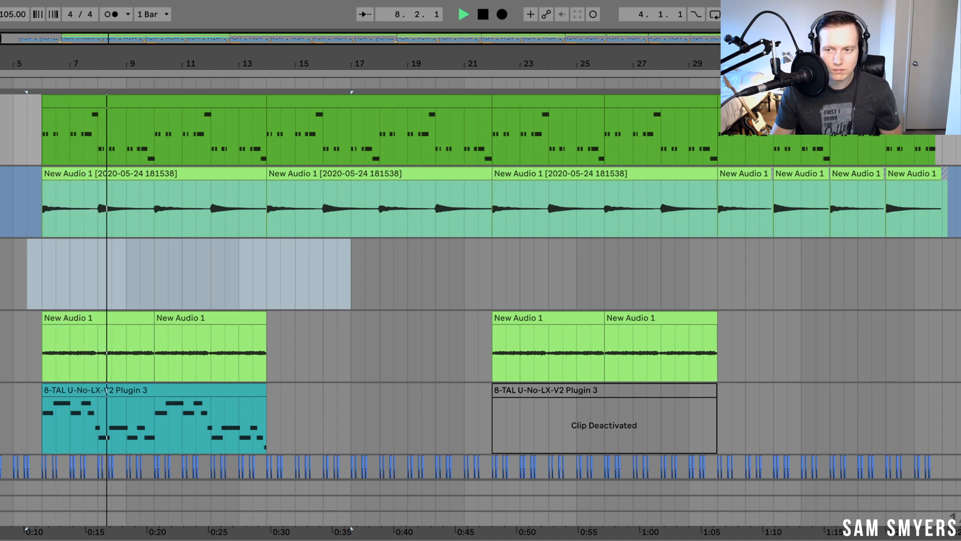
# - Duplicate the Bass track and freeze the duplicate into Freeze audio clips
pyautogui.rightClick(675, 156)
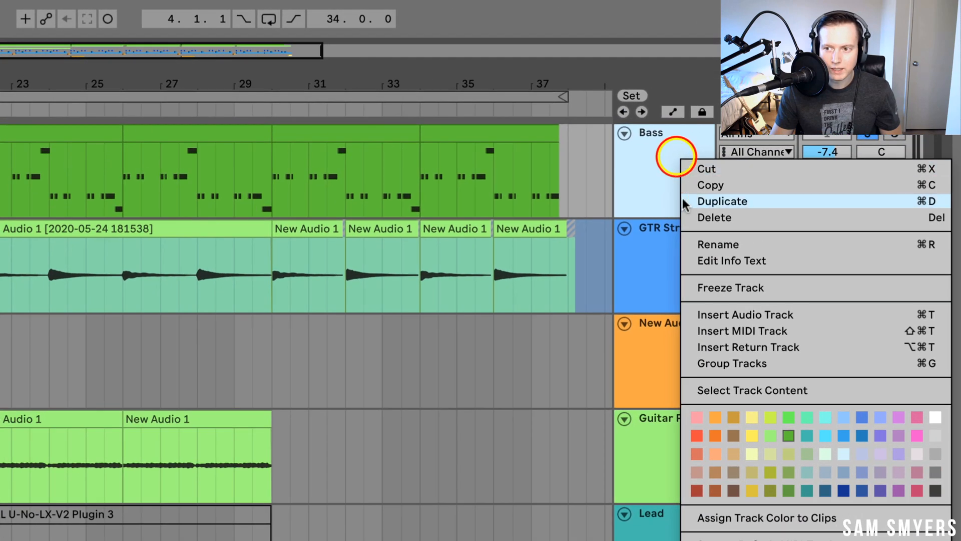
pyautogui.moveTo(723, 209)
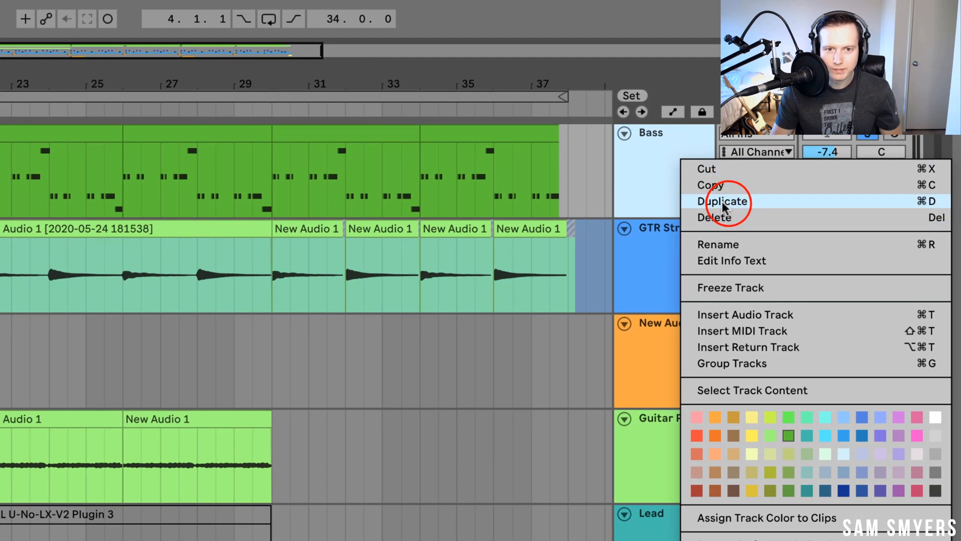
pyautogui.click(723, 201)
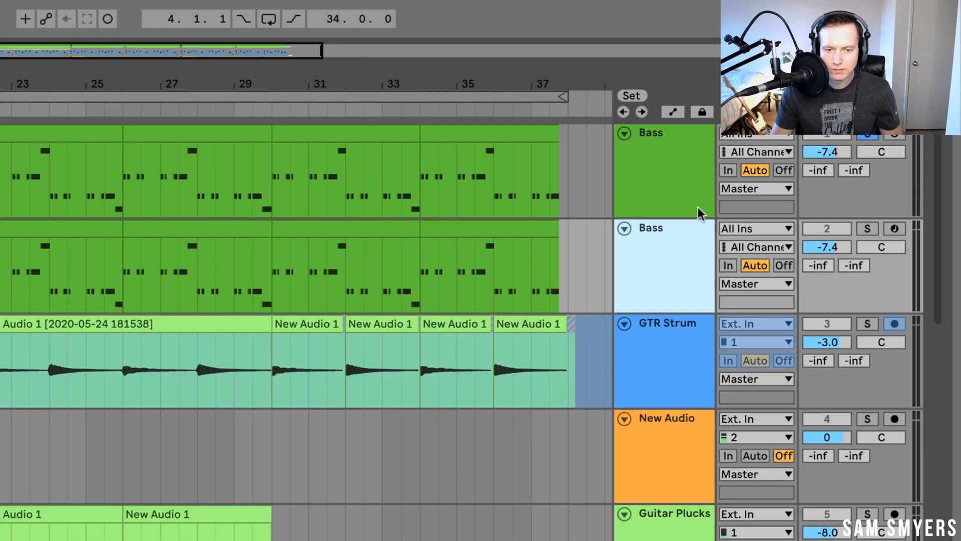
pyautogui.rightClick(664, 264)
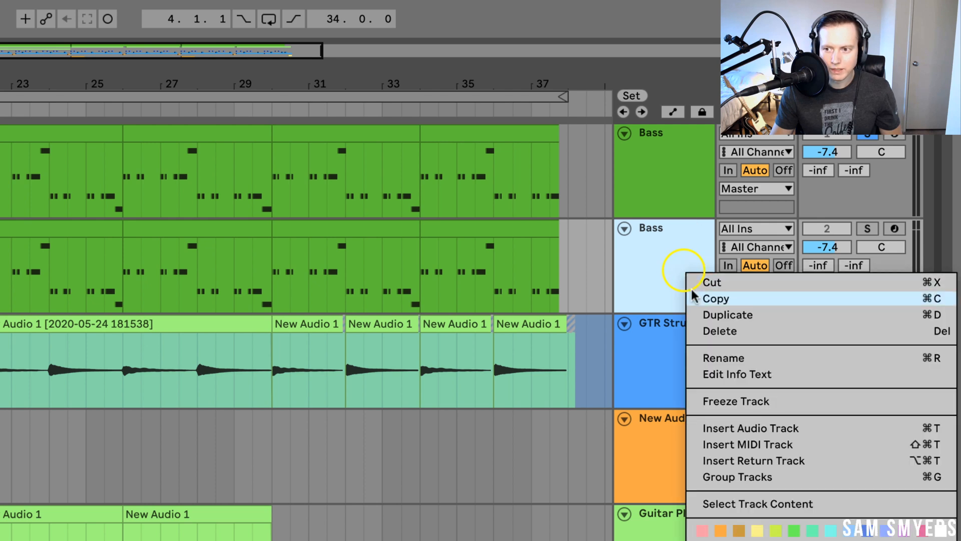
pyautogui.click(735, 401)
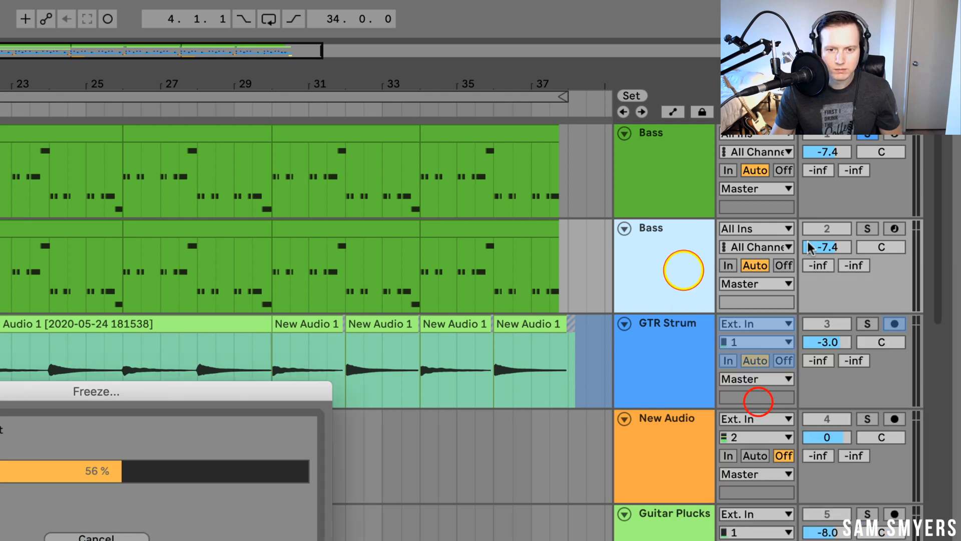
pyautogui.rightClick(664, 227)
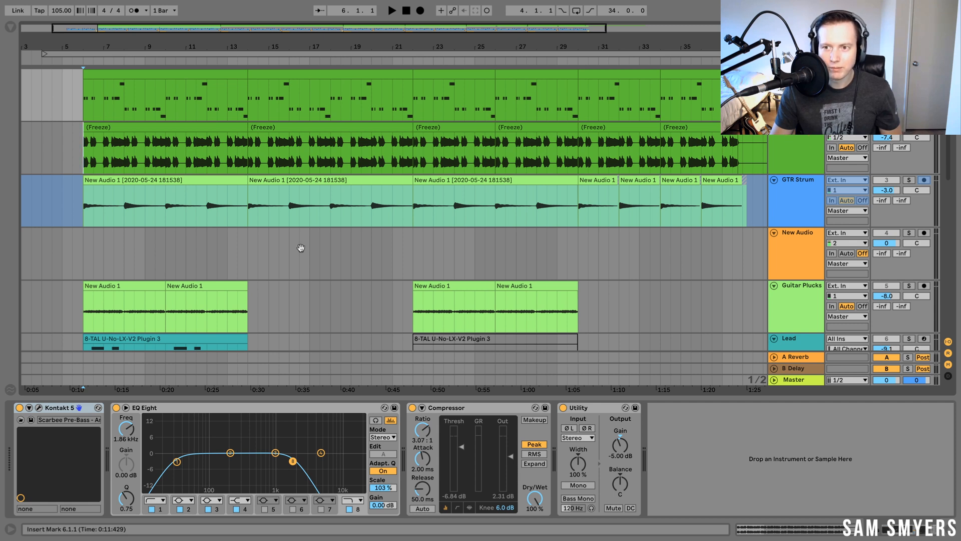
pyautogui.click(19, 408)
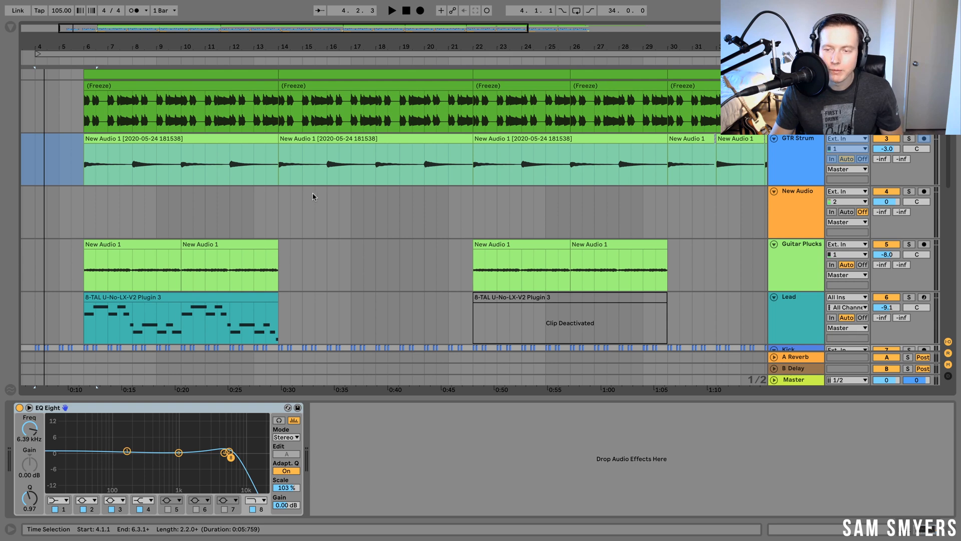
pyautogui.moveTo(319, 197)
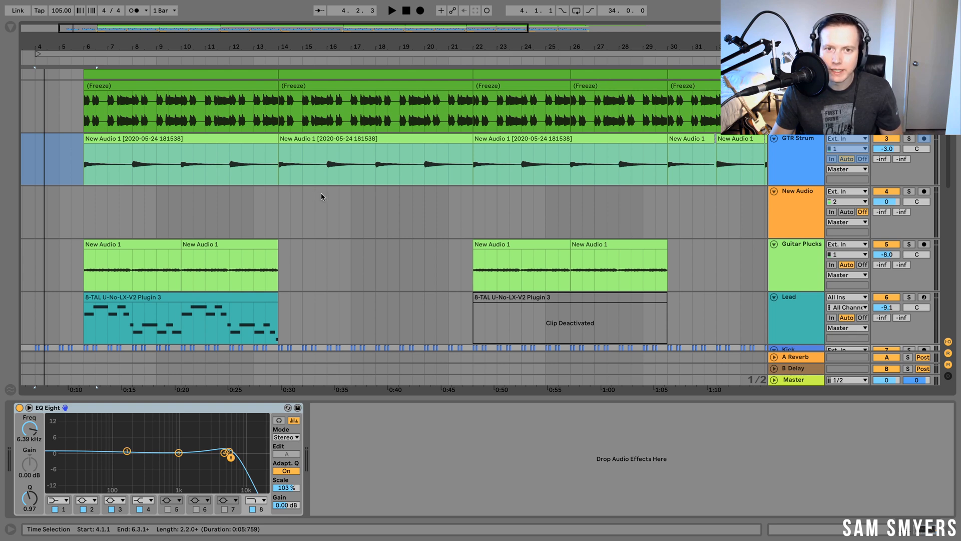
pyautogui.moveTo(324, 198)
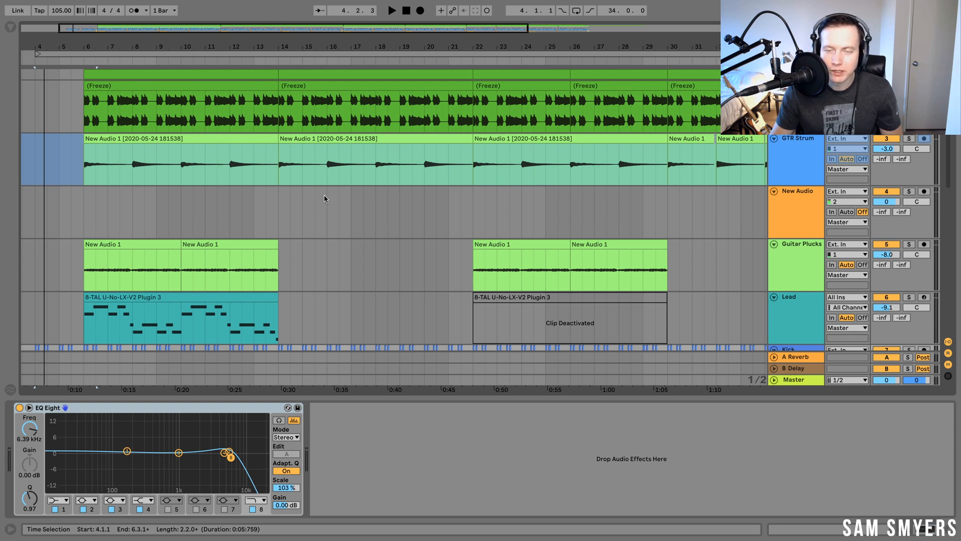
# - Solo the Kick and Snare drum tracks
pyautogui.scroll(-3)
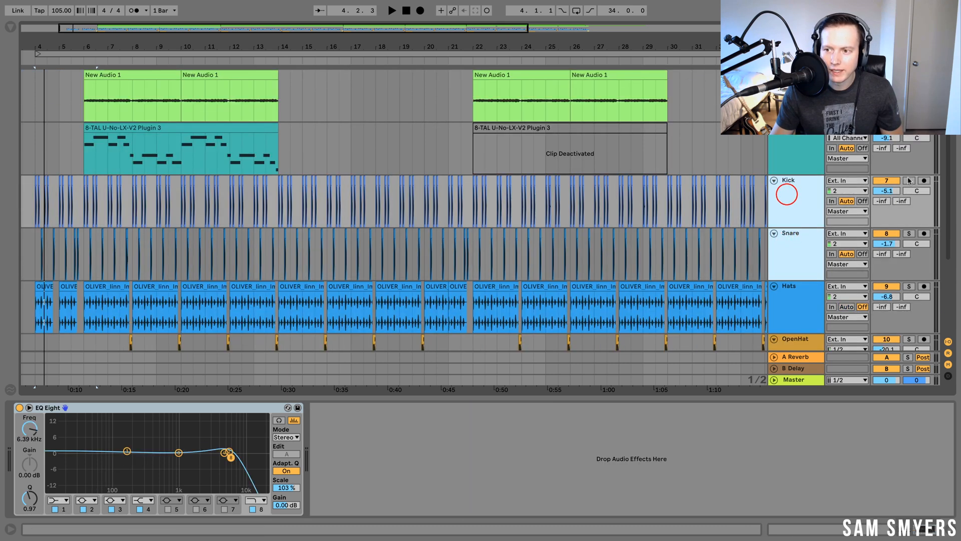
pyautogui.click(391, 10)
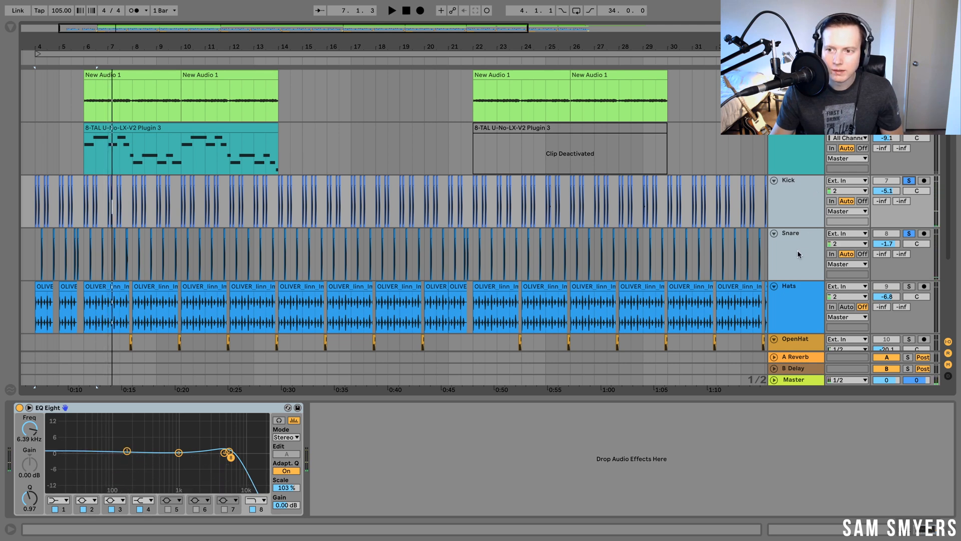
# - Insert a new audio track next to Snare and name it Kick&Snare
pyautogui.rightClick(799, 253)
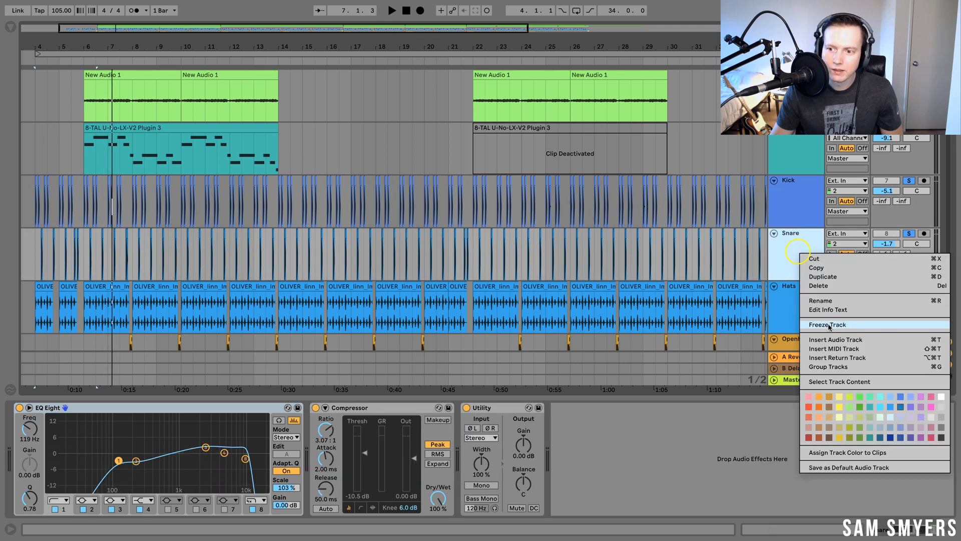
pyautogui.moveTo(834, 339)
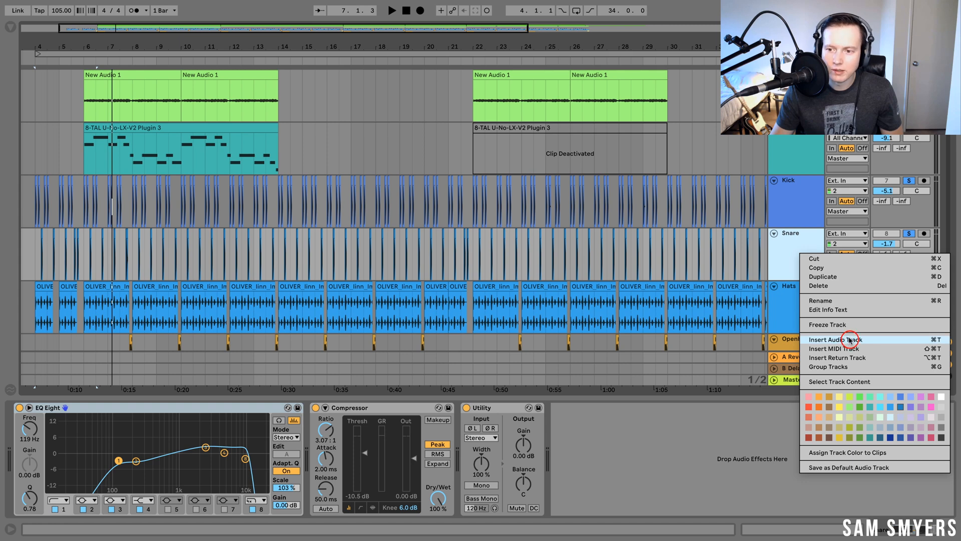
pyautogui.click(836, 338)
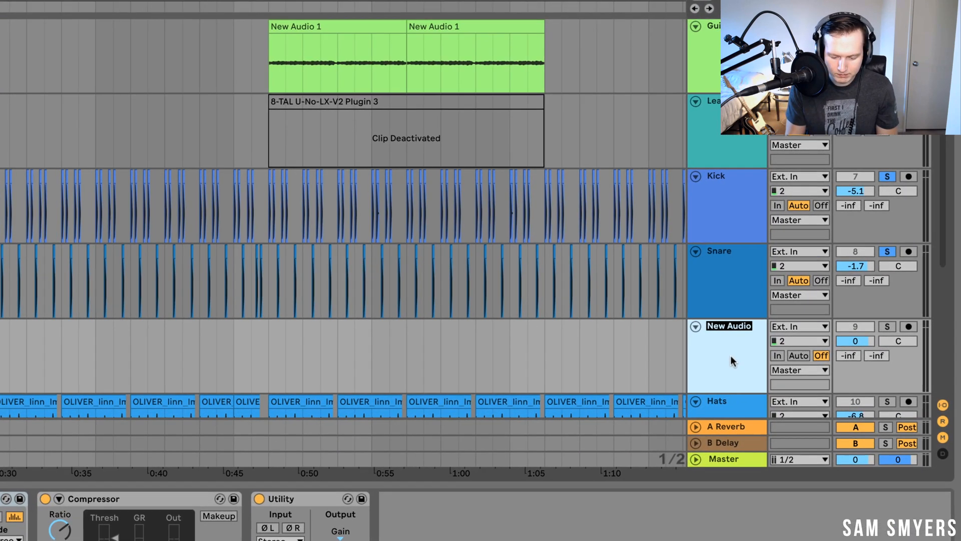
pyautogui.write('Kick&Snare')
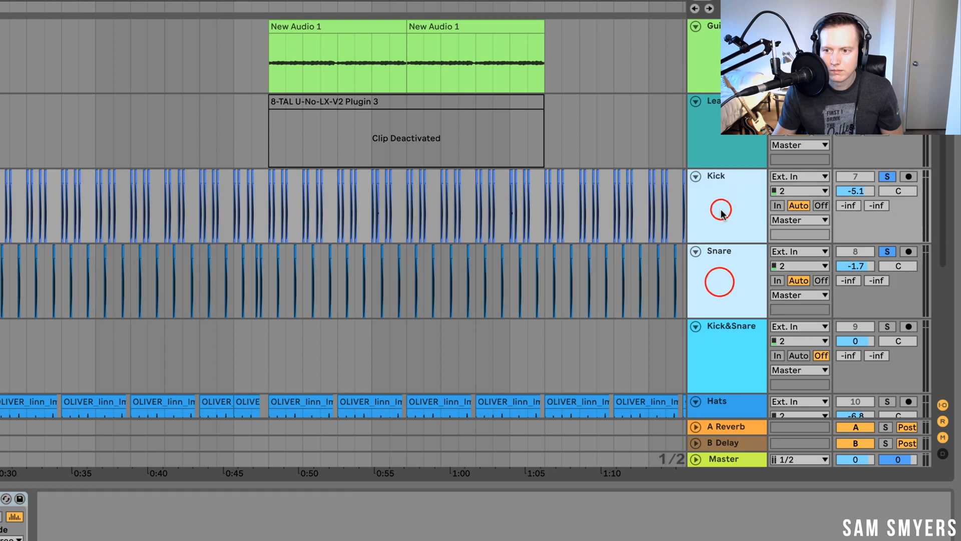
# - Route the Kick and Snare tracks' Audio To output into Kick&Snare
pyautogui.click(799, 220)
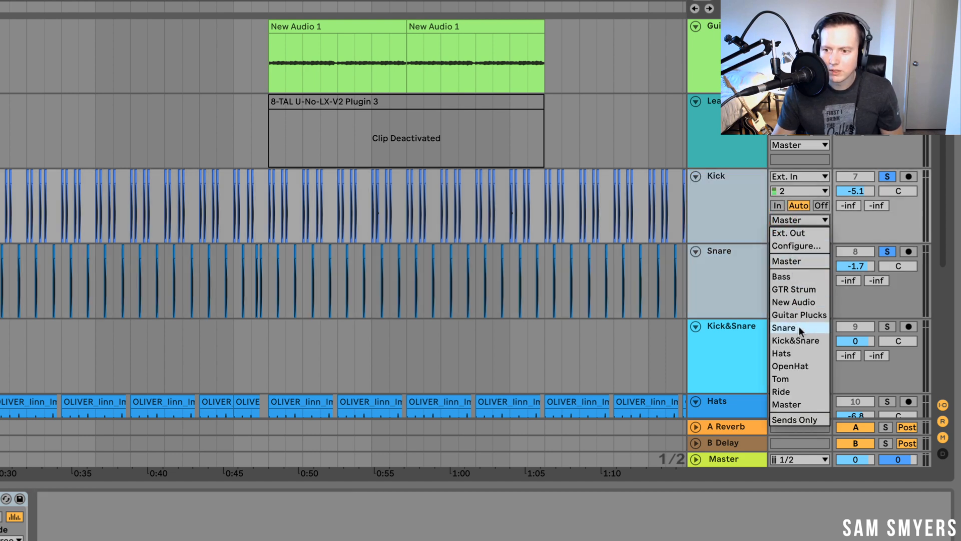
pyautogui.click(796, 340)
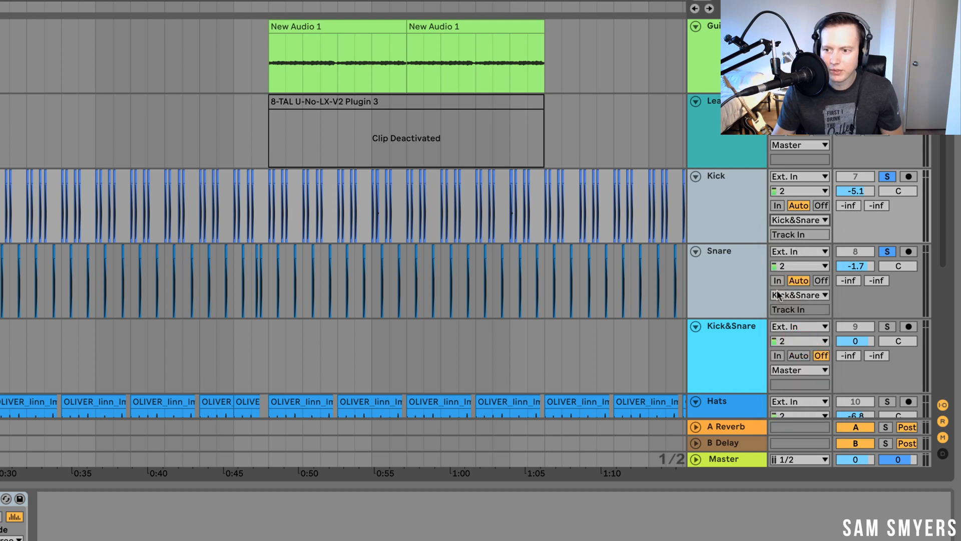
pyautogui.click(795, 176)
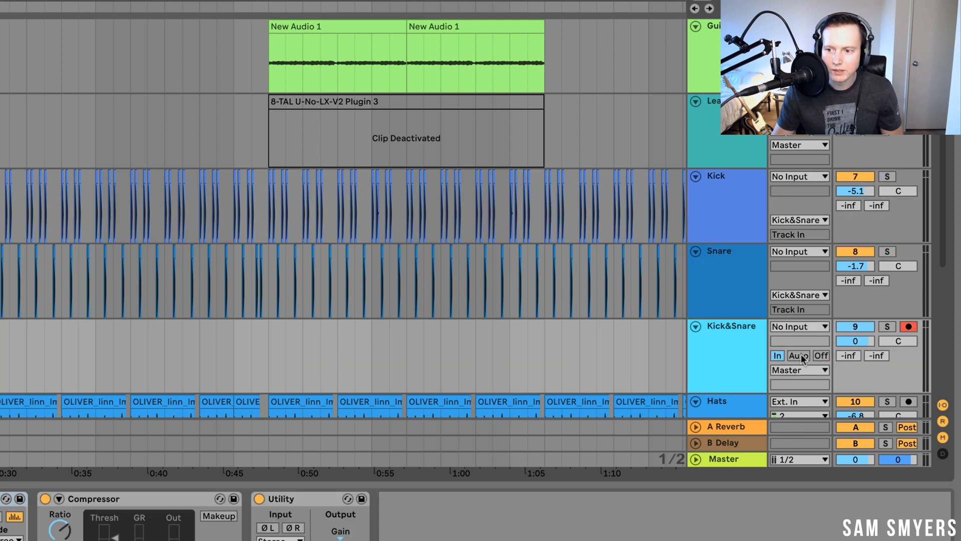
# - Record bars 4–10 into a Kick&Snare 1 clip, then solo Kick&Snare
pyautogui.click(821, 355)
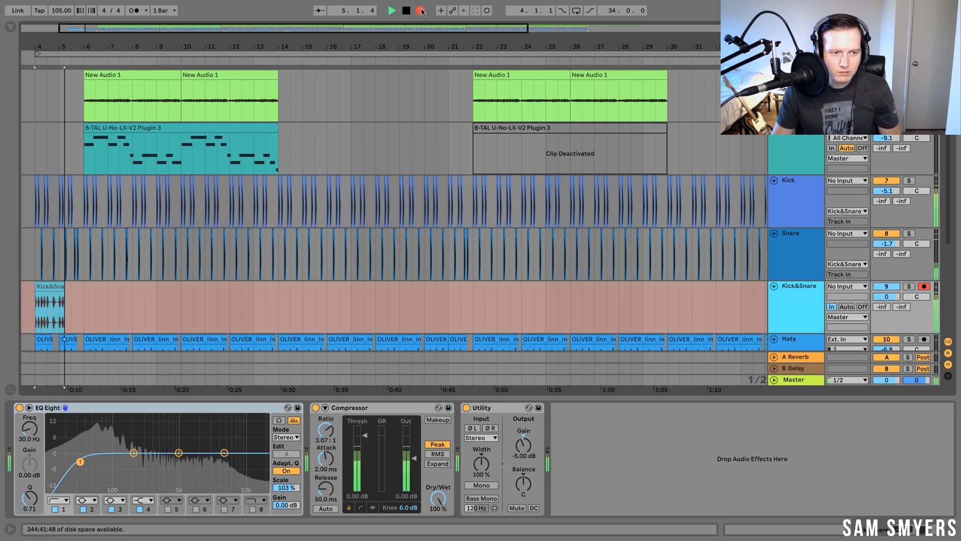
pyautogui.click(390, 10)
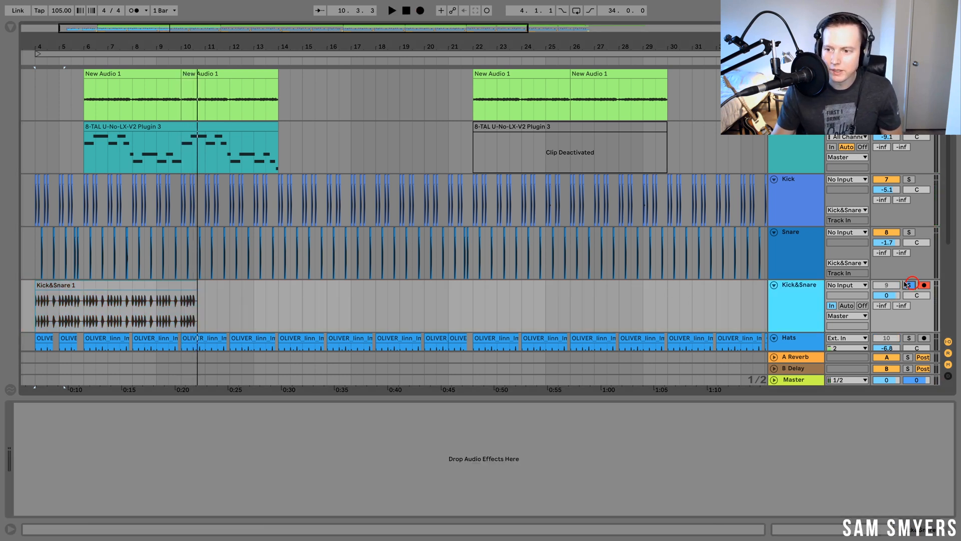
pyautogui.click(846, 306)
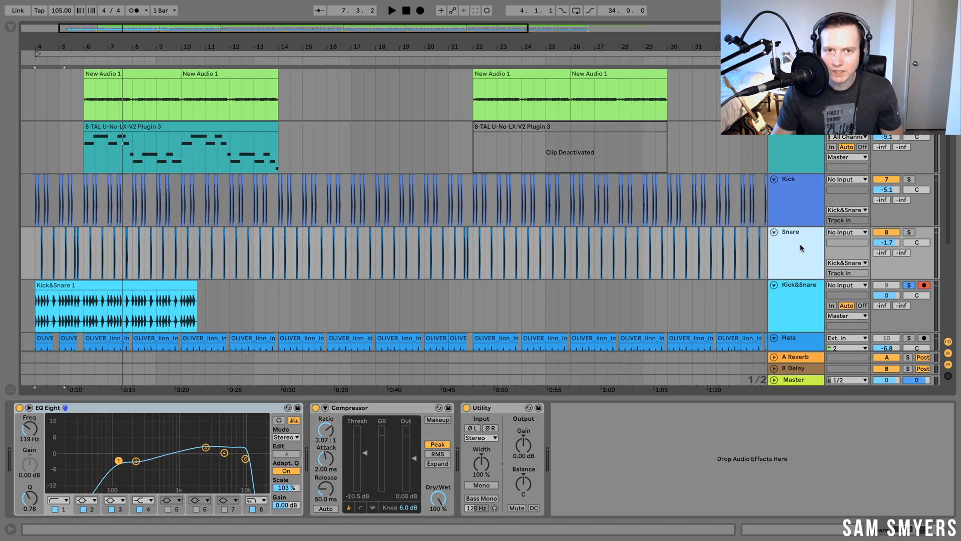
# - Delete the first Kick&Snare take and set Kick&Snare's Audio From to Resampling
pyautogui.moveTo(86, 347); pyautogui.dragTo(126, 347)
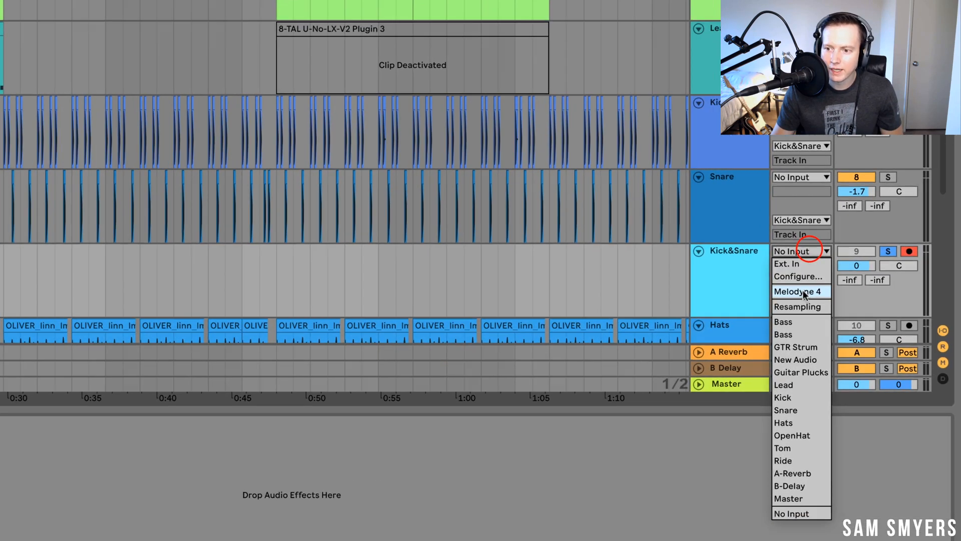
pyautogui.click(792, 306)
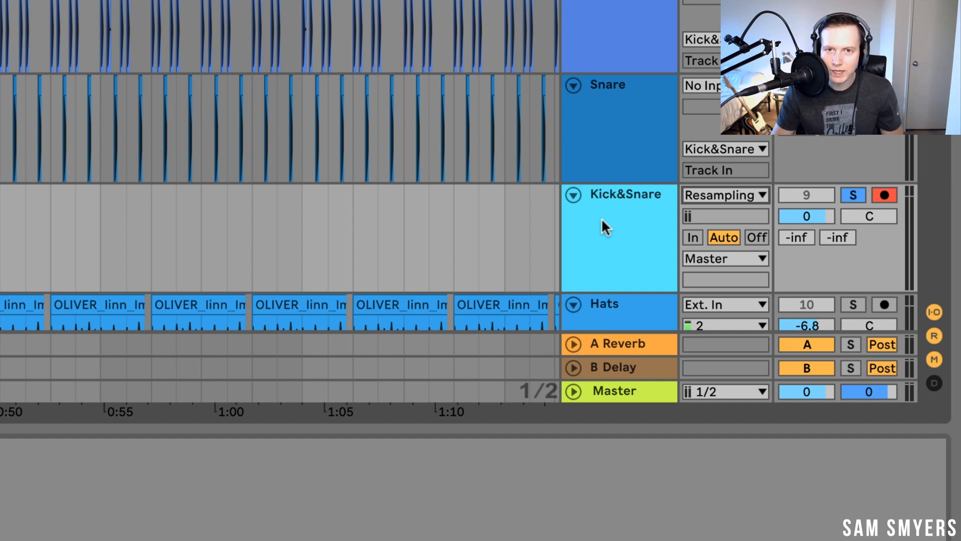
pyautogui.moveTo(40, 205)
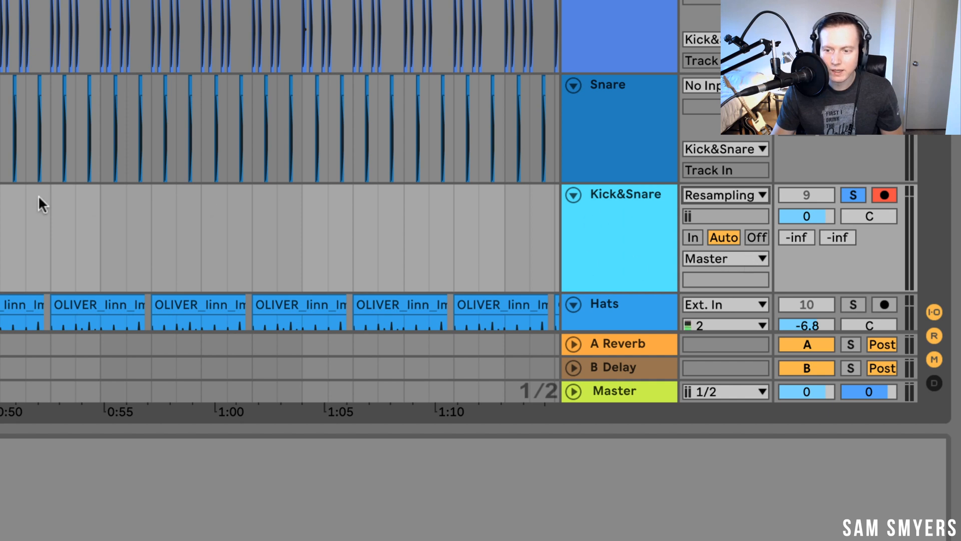
pyautogui.moveTo(531, 264)
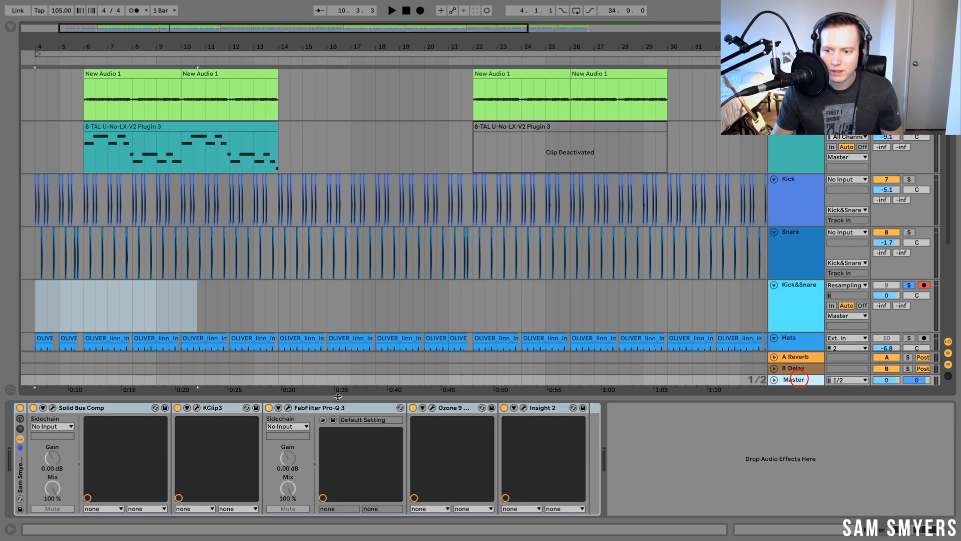
# - View the Master chain and set Kick and Snare's Audio To output back to Master
pyautogui.click(795, 379)
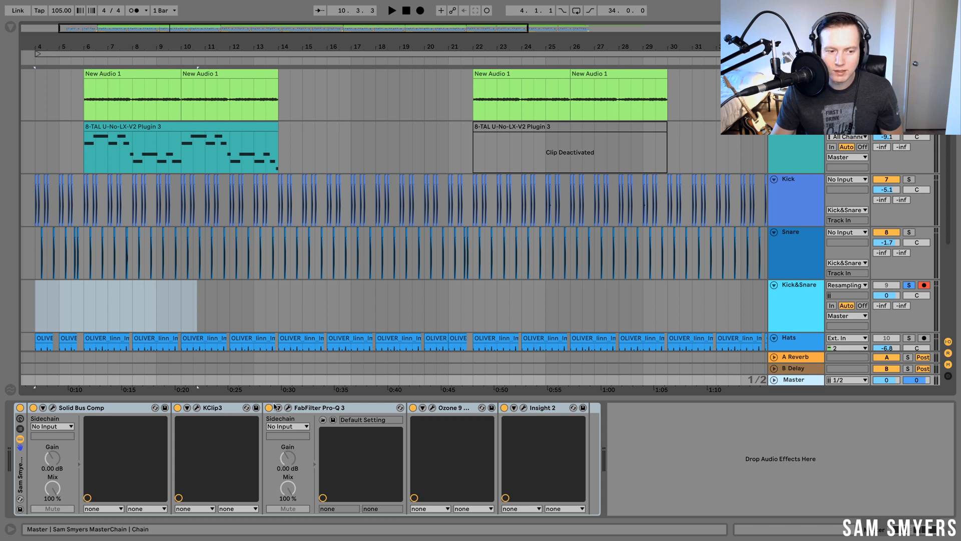
pyautogui.moveTo(123, 439)
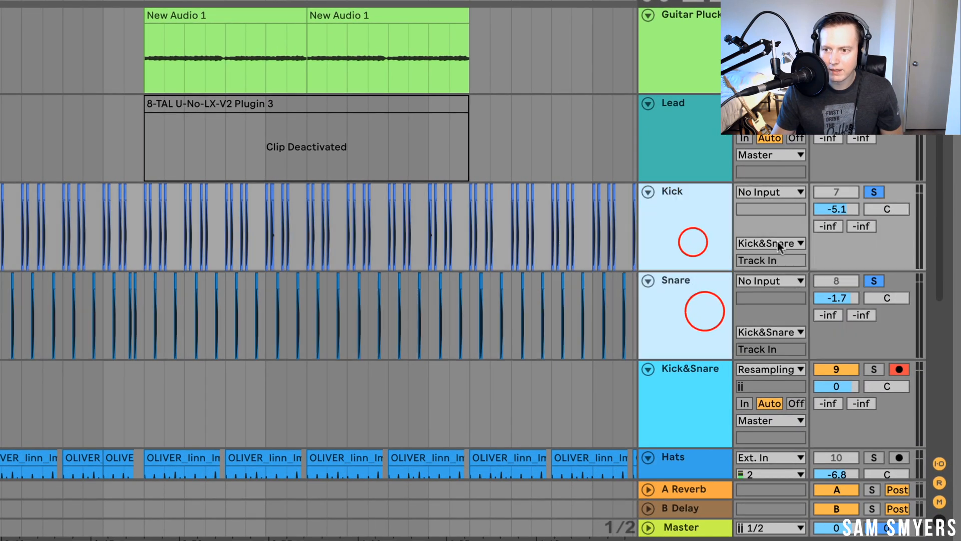
pyautogui.click(770, 243)
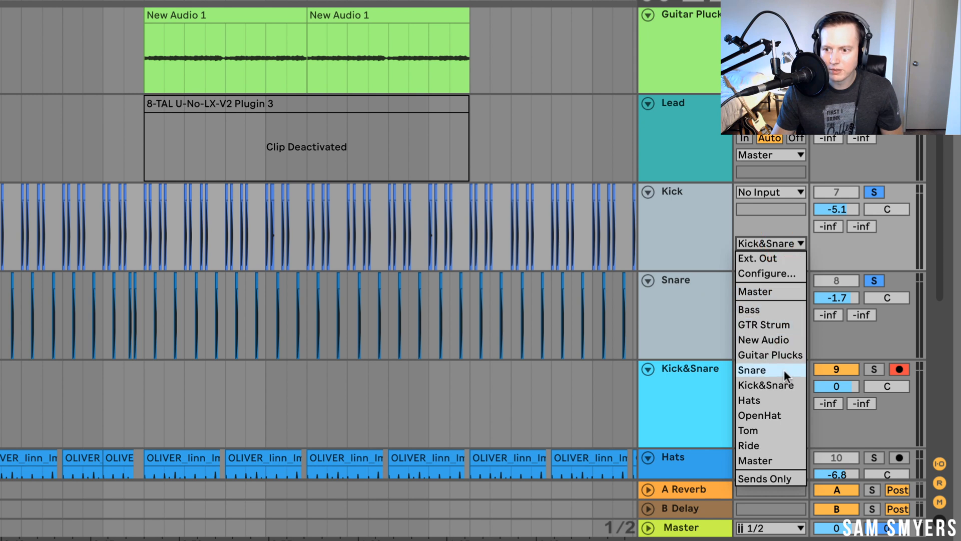
pyautogui.click(769, 369)
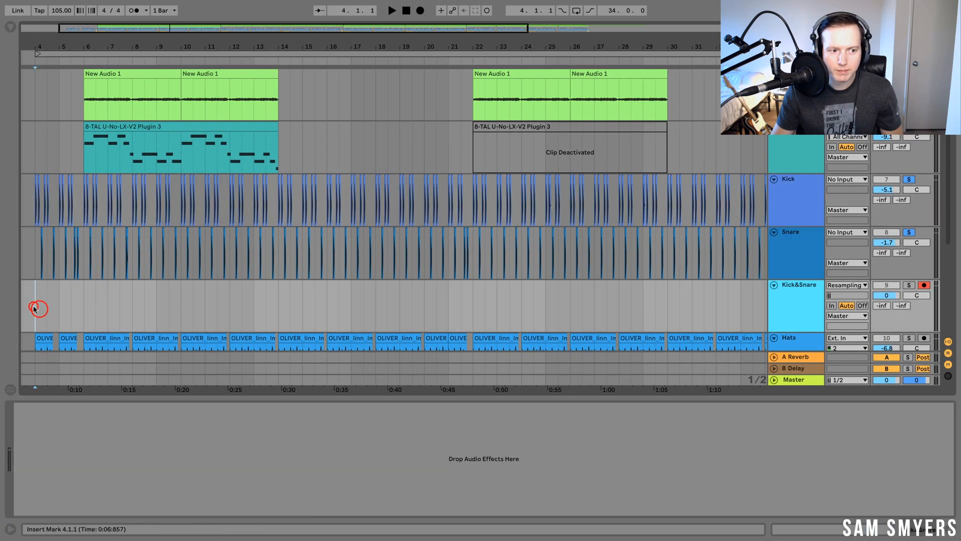
# - Start the Kick&Snare resample at bar 4 and set Audio From back to Ext. In
pyautogui.click(420, 11)
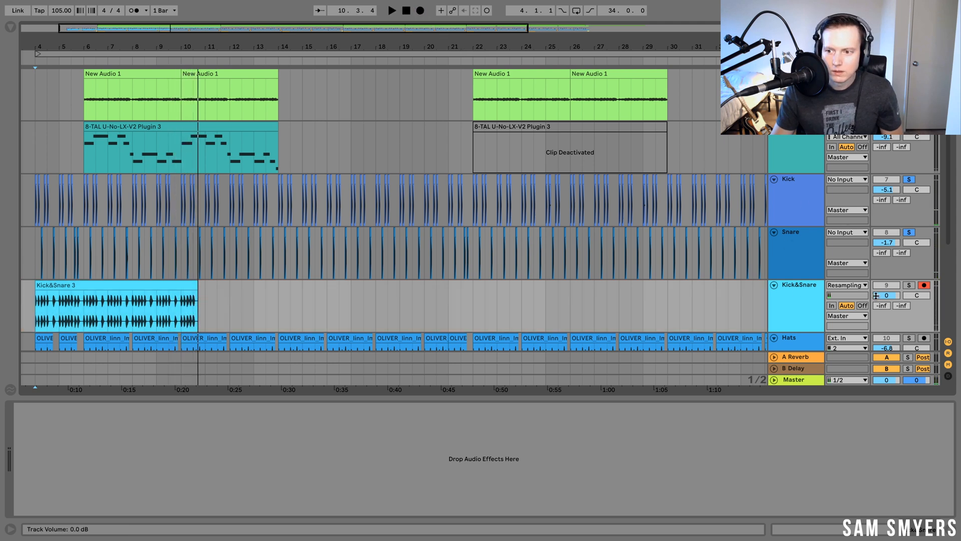
pyautogui.click(846, 284)
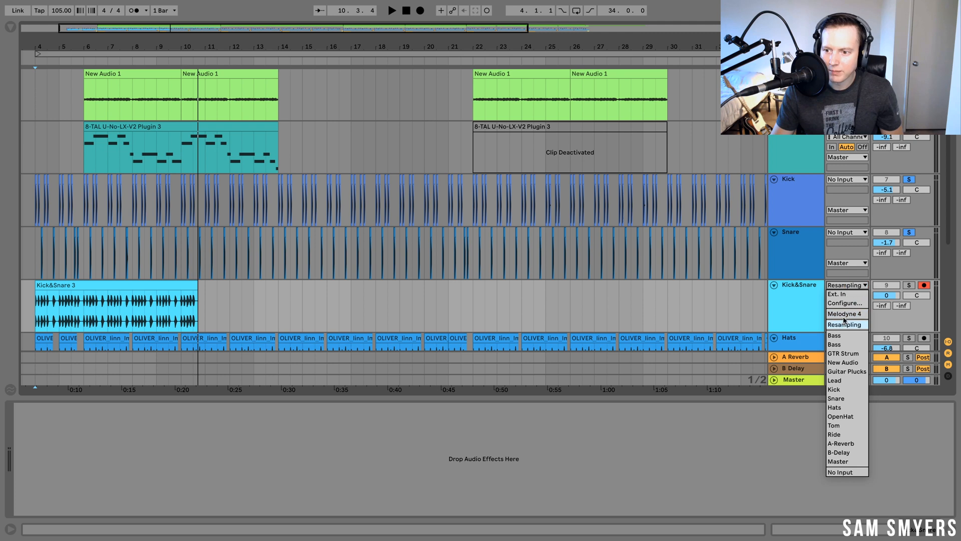
pyautogui.click(836, 294)
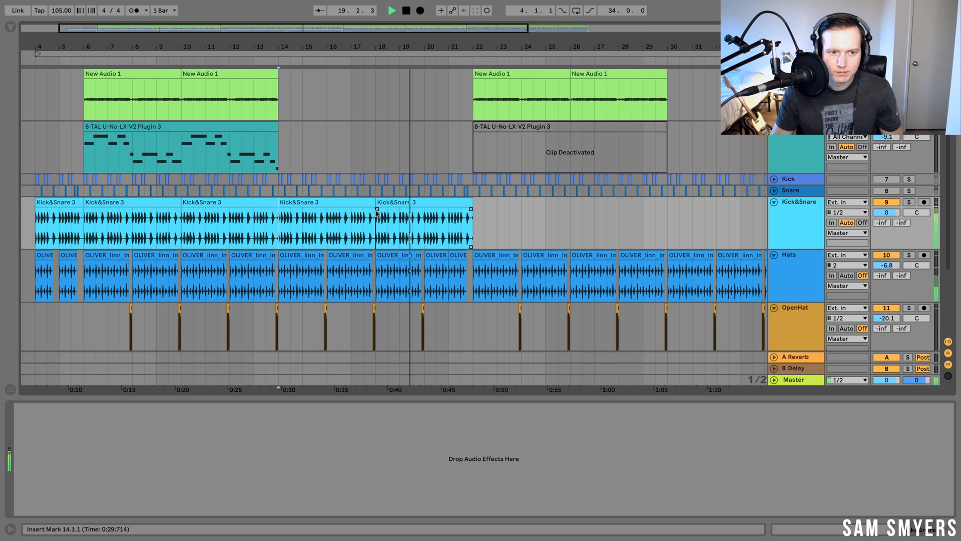
# - Consolidate the repeated Kick&Snare 3 clips spanning bars 6–22 into one clip
pyautogui.click(417, 224)
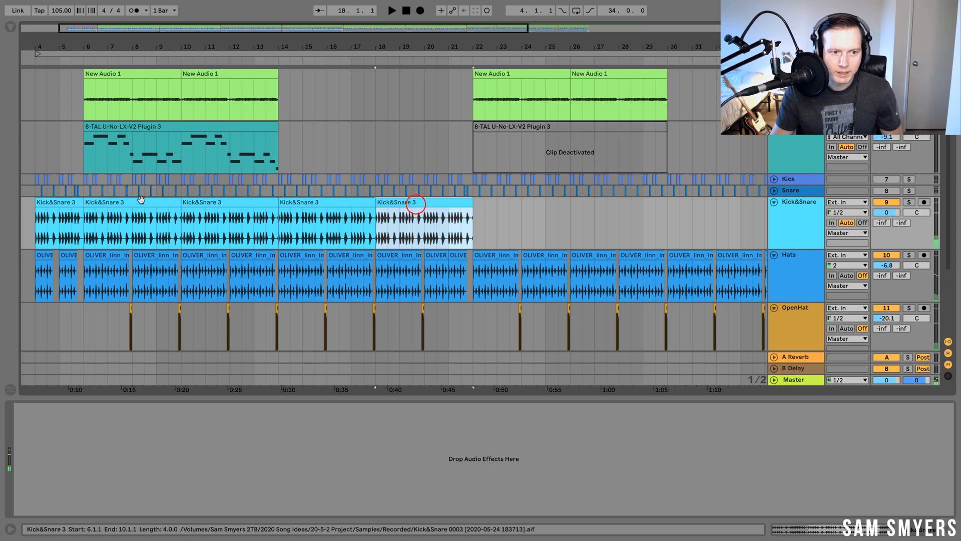
pyautogui.rightClick(145, 203)
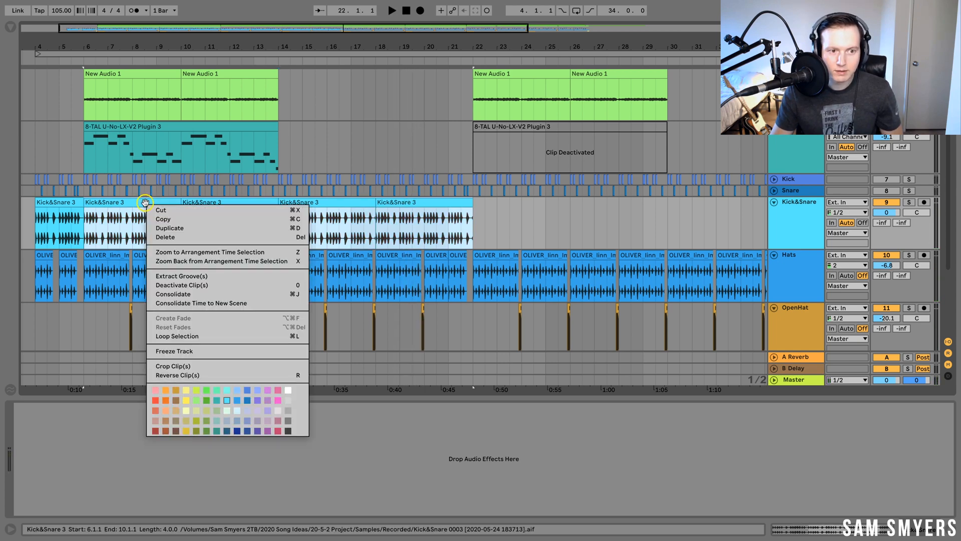
pyautogui.click(173, 294)
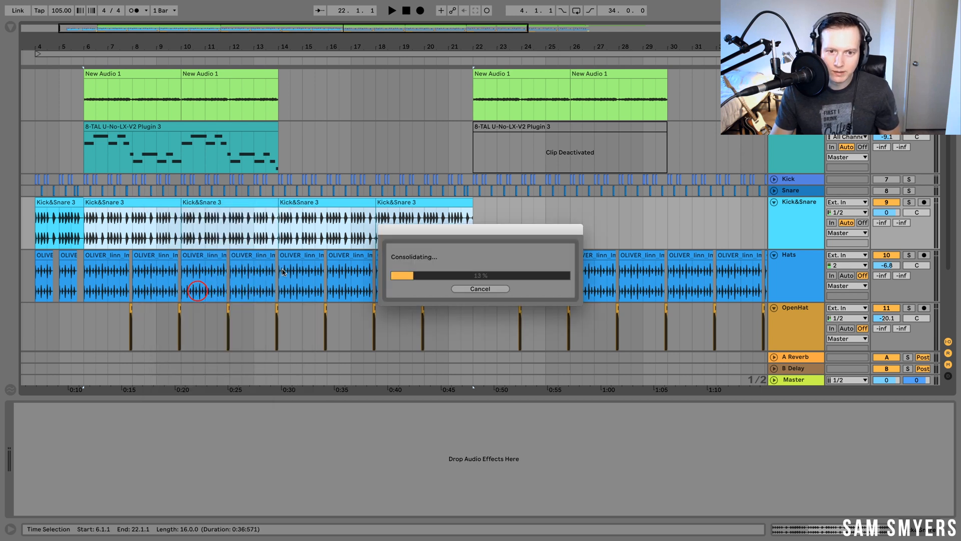